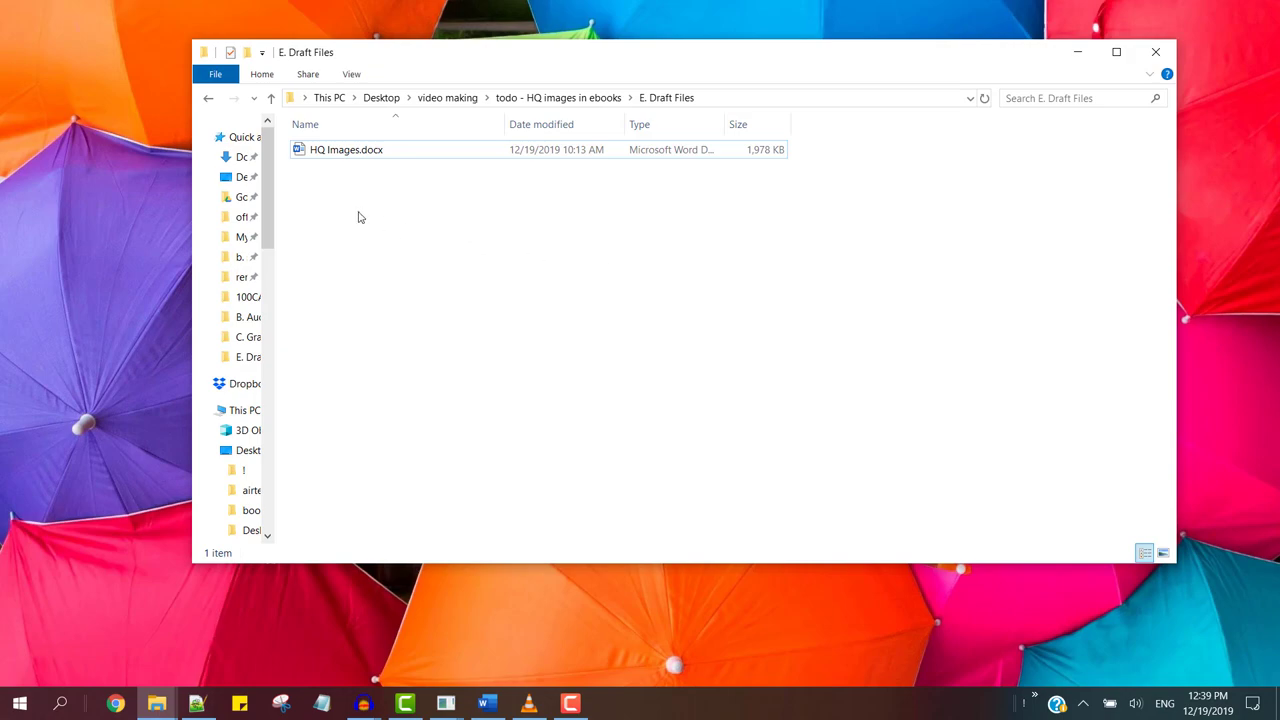
Open HQ Images.docx from E. Draft Files in Word and look through its content
{"action": "left_click", "coordinate": [348, 148]}
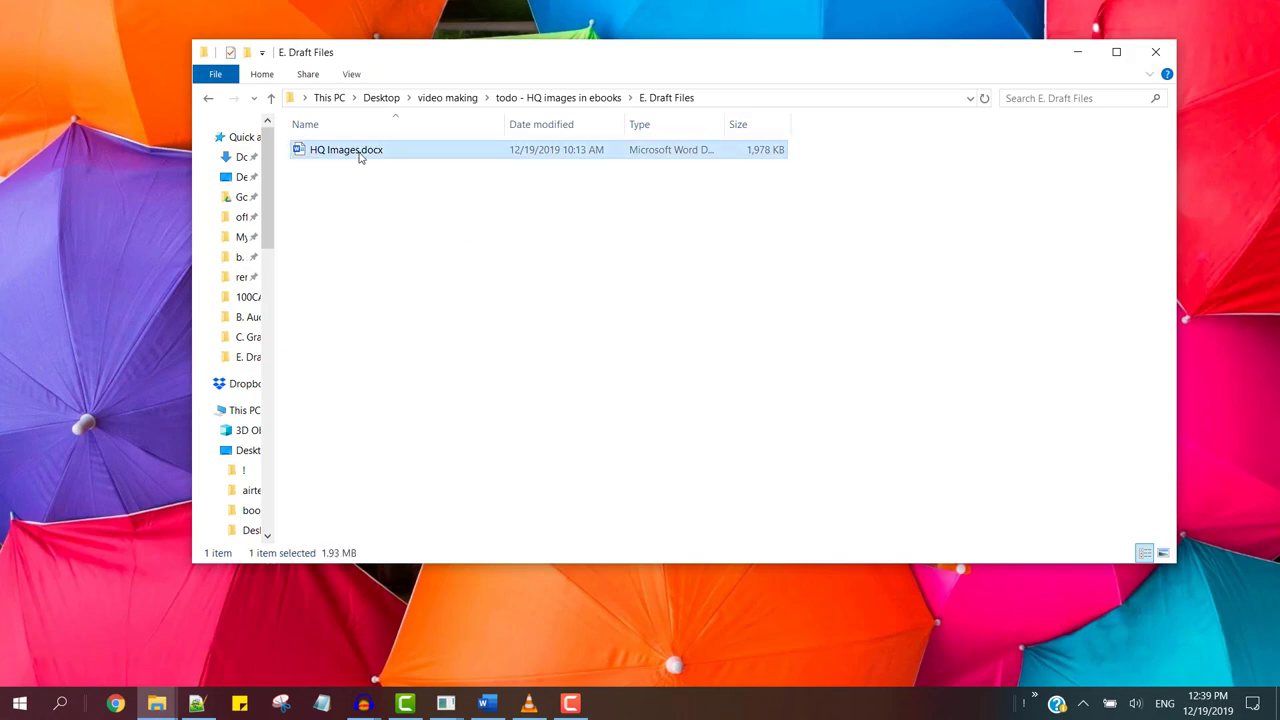
{"action": "double_click", "coordinate": [346, 148]}
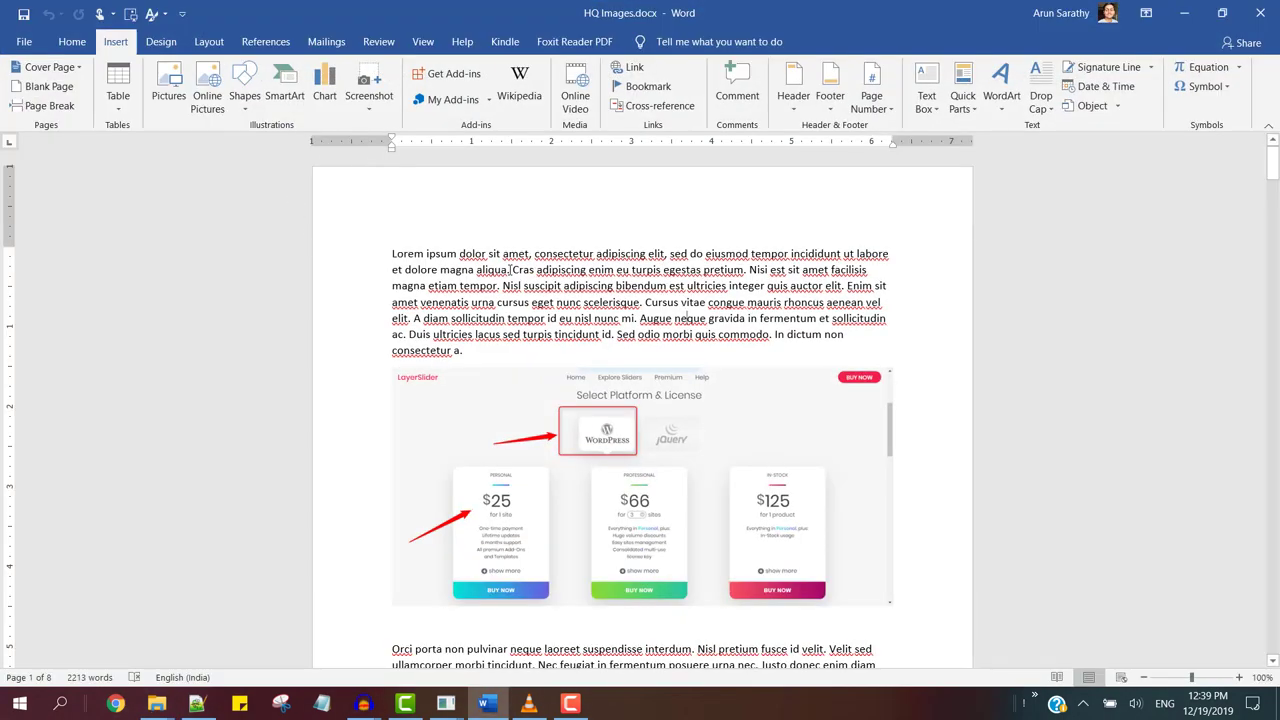
{"action": "scroll", "scroll_direction": "down", "scroll_amount": 3}
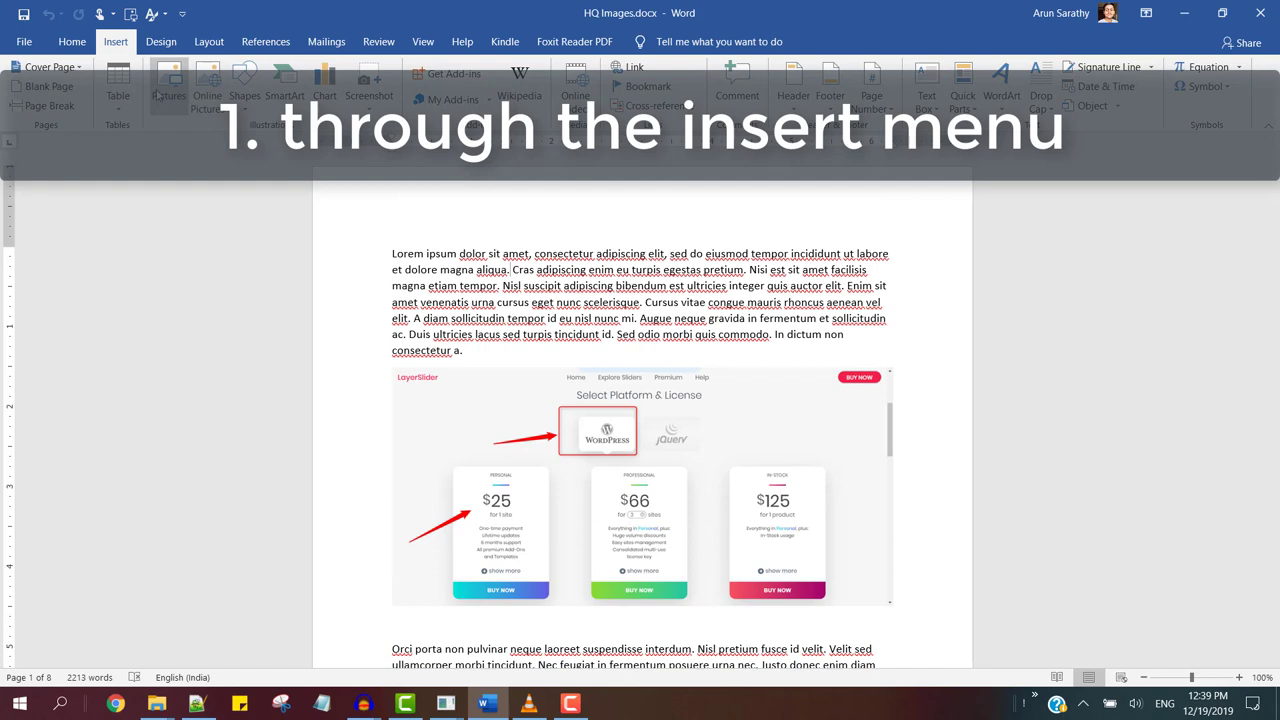
Save the document as Web Page, Filtered (HQ Images.htm) via Save As
{"action": "right_click", "coordinate": [638, 488]}
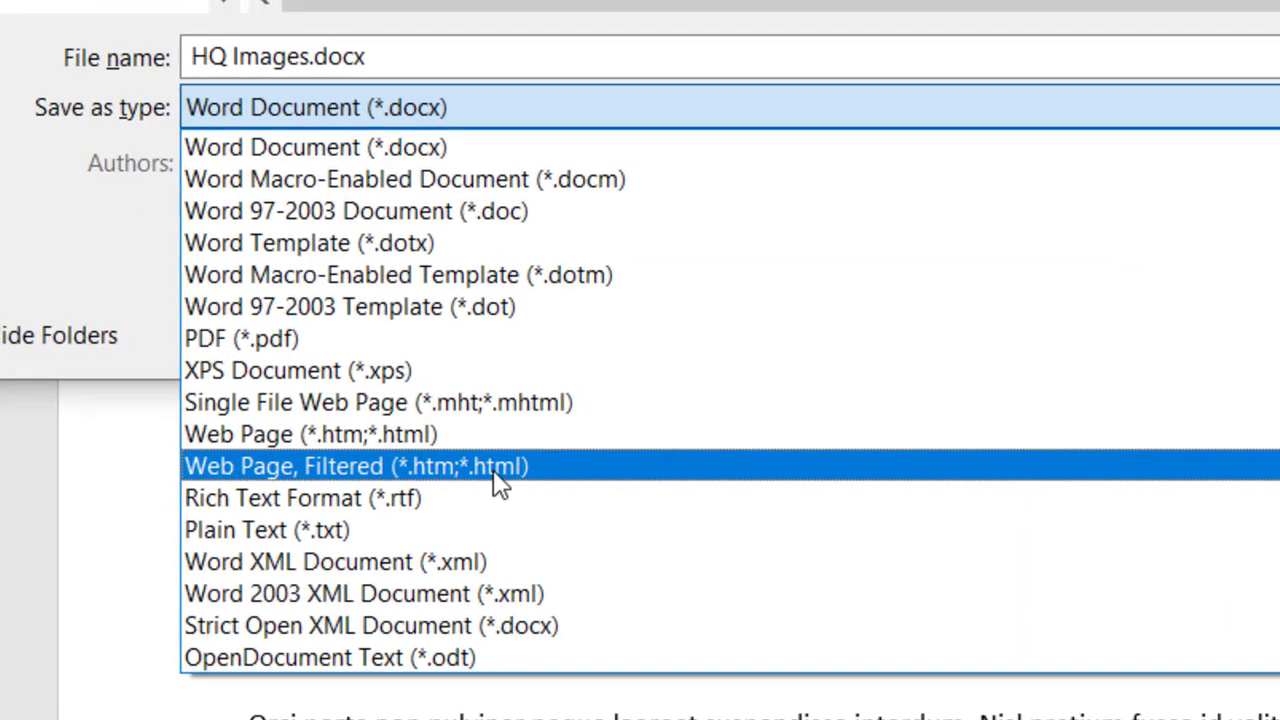
{"action": "left_click", "coordinate": [356, 464]}
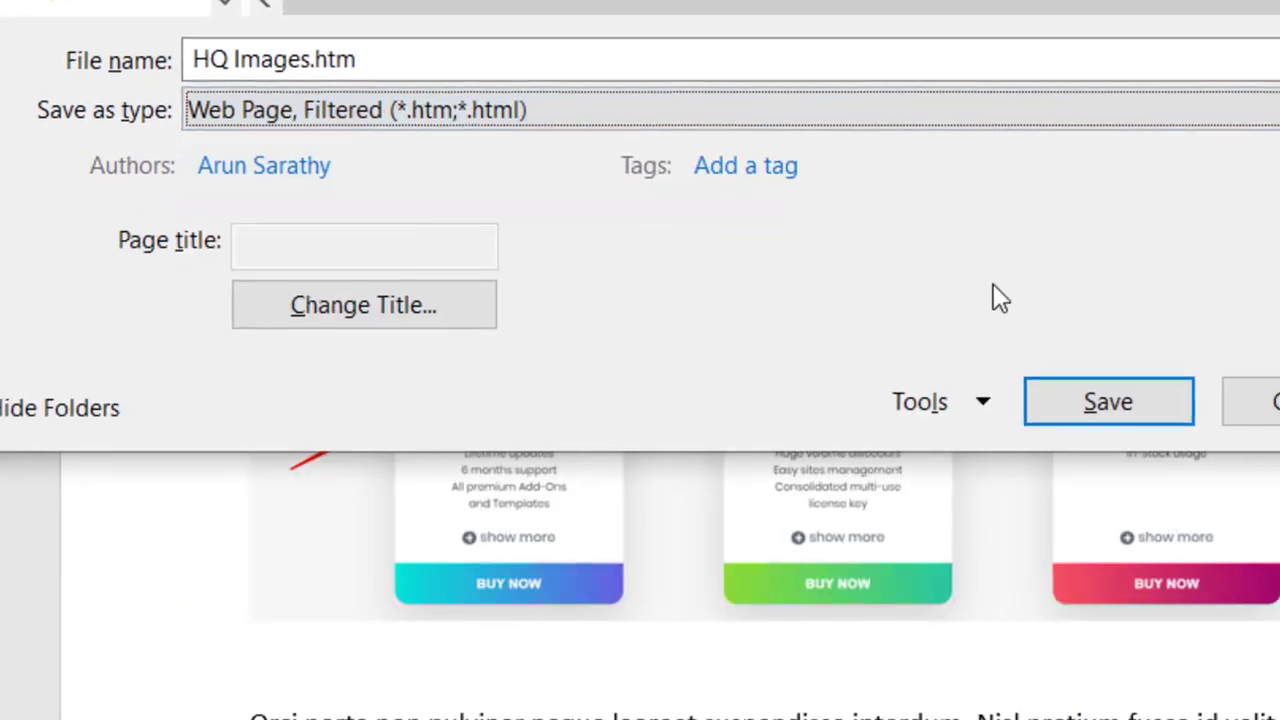
{"action": "left_click", "coordinate": [1108, 400]}
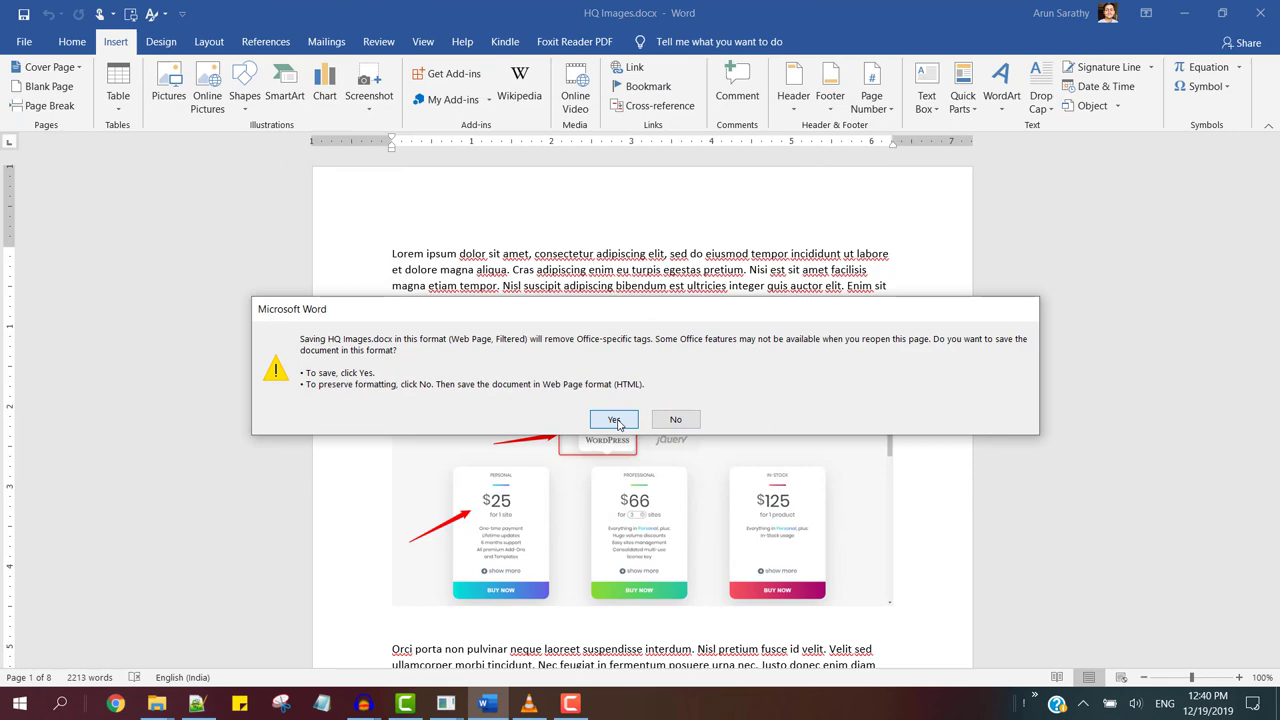
Confirm the filtered-format warning so Word exports HQ Images_files with its images
{"action": "left_click", "coordinate": [612, 420]}
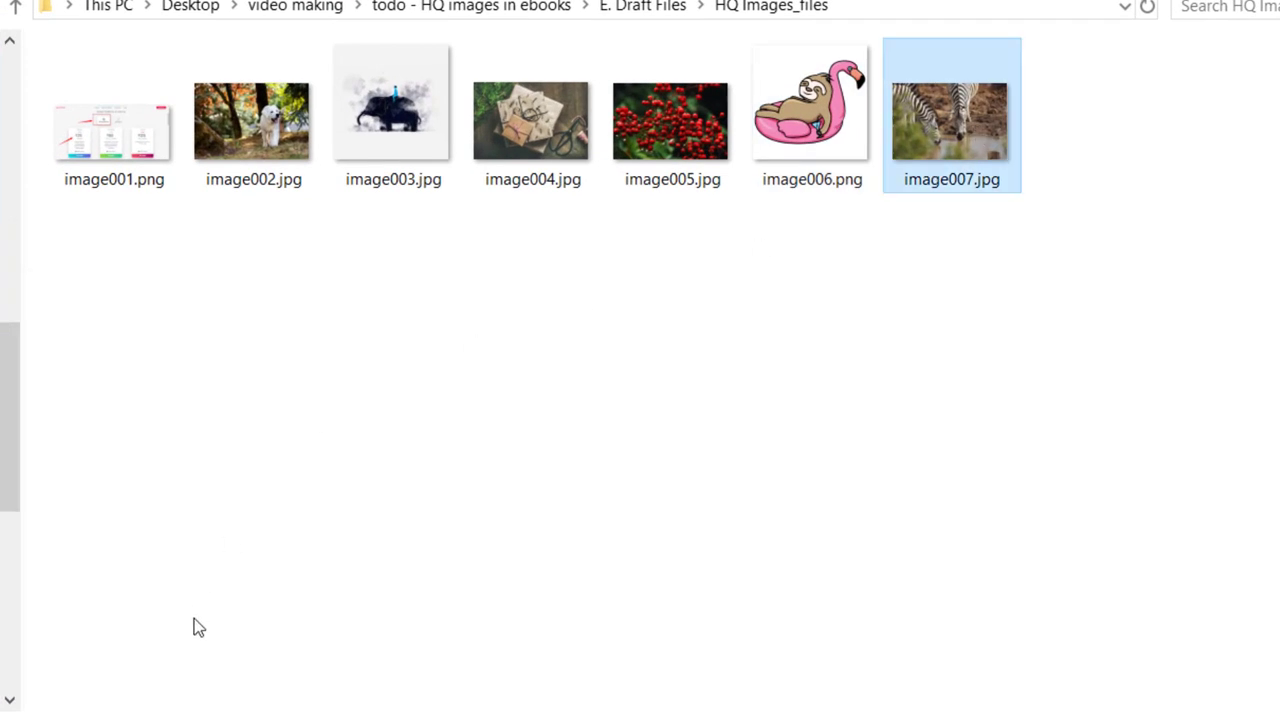
{"action": "mouse_move", "coordinate": [364, 524]}
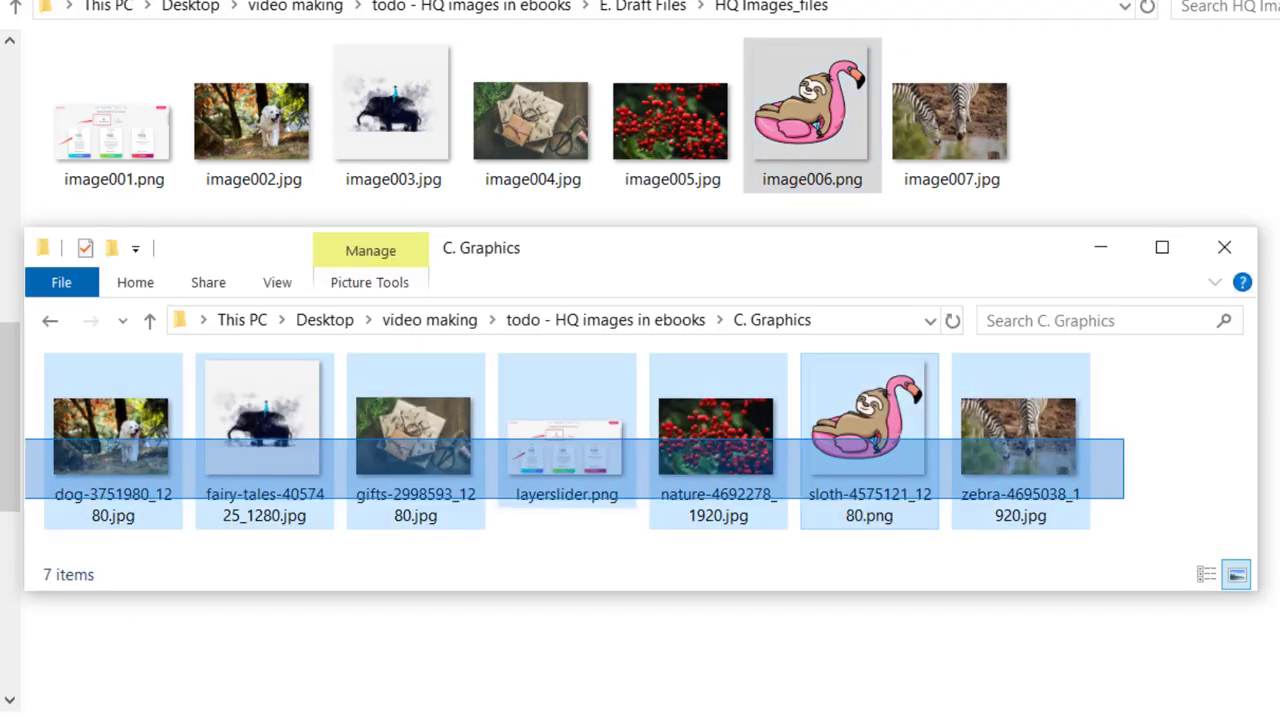
Copy the originals into HQ Images_files and rename the sloth picture to image006 (2).png
{"action": "left_click", "coordinate": [1224, 248]}
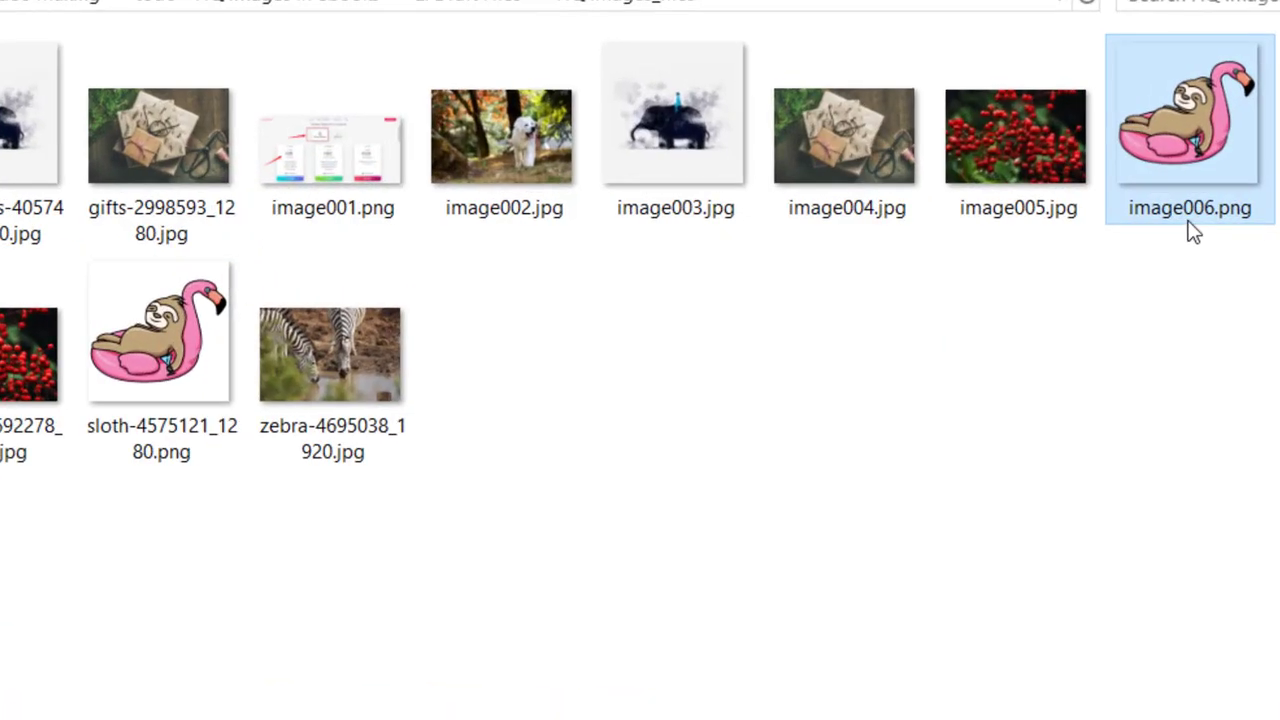
{"action": "right_click", "coordinate": [1190, 206]}
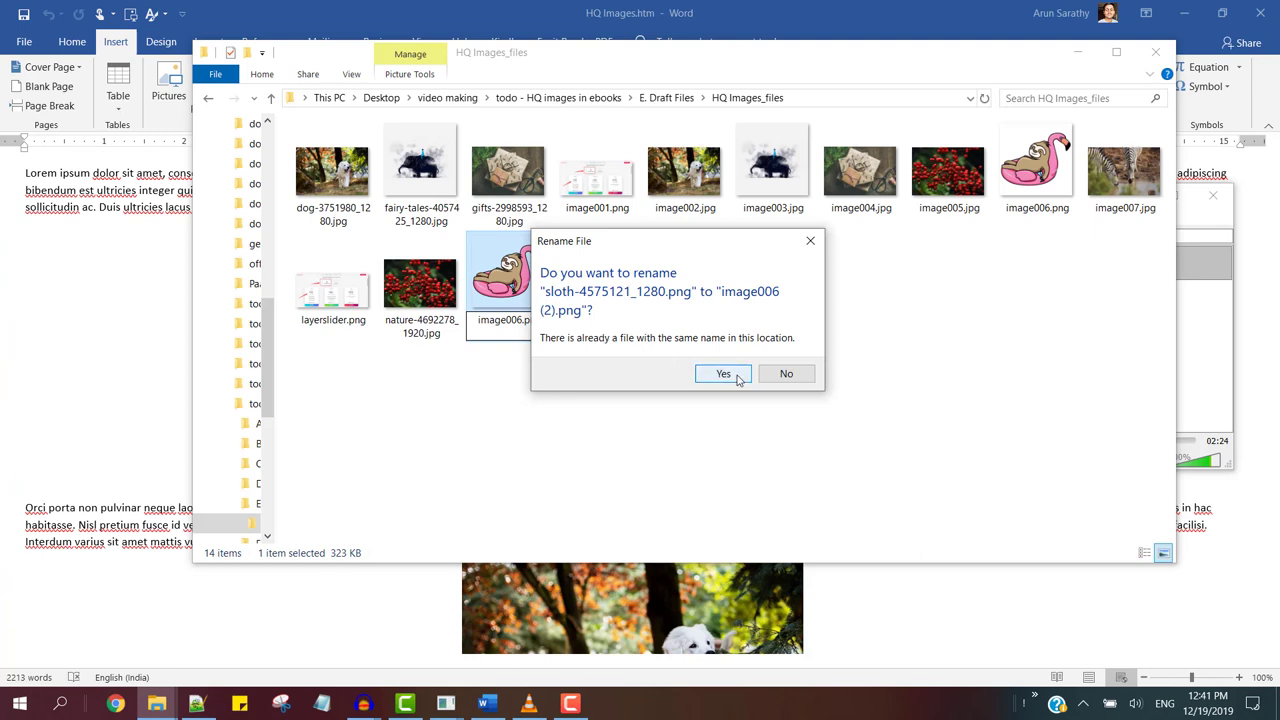
{"action": "left_click", "coordinate": [722, 374]}
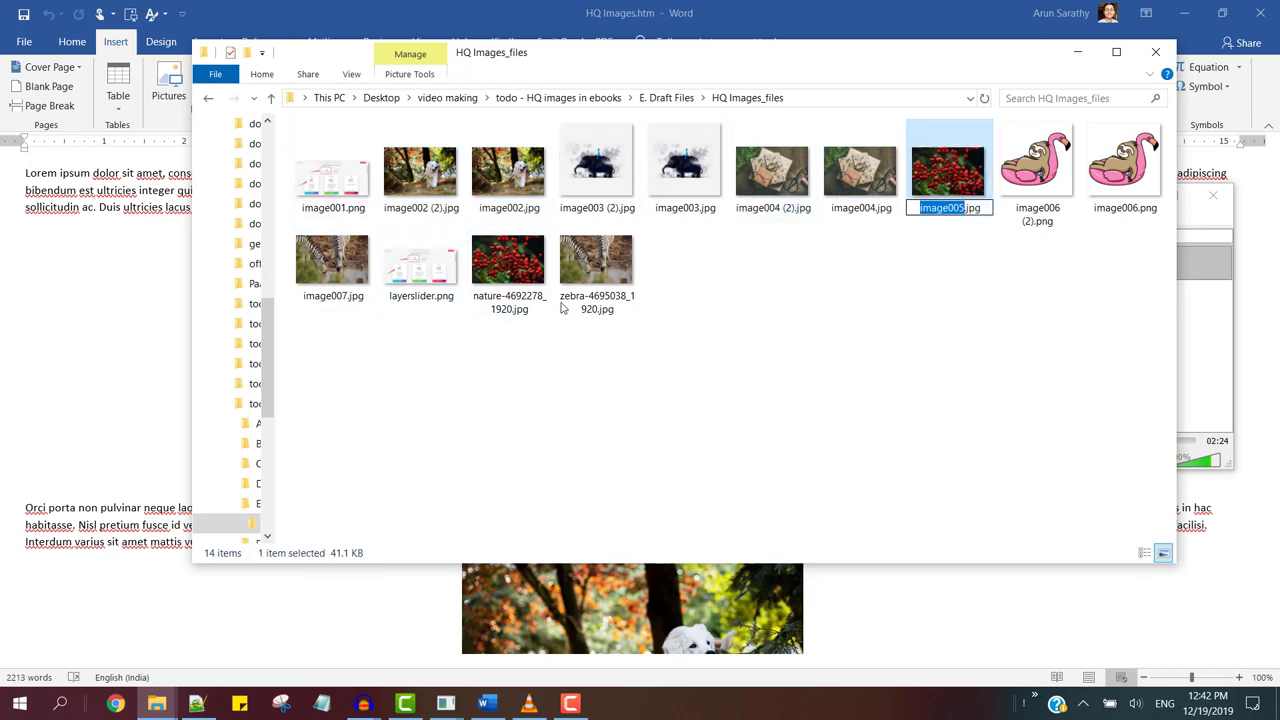
In Details view, select the small exported image006.png and image007.jpg for deletion
{"action": "left_click", "coordinate": [1144, 552]}
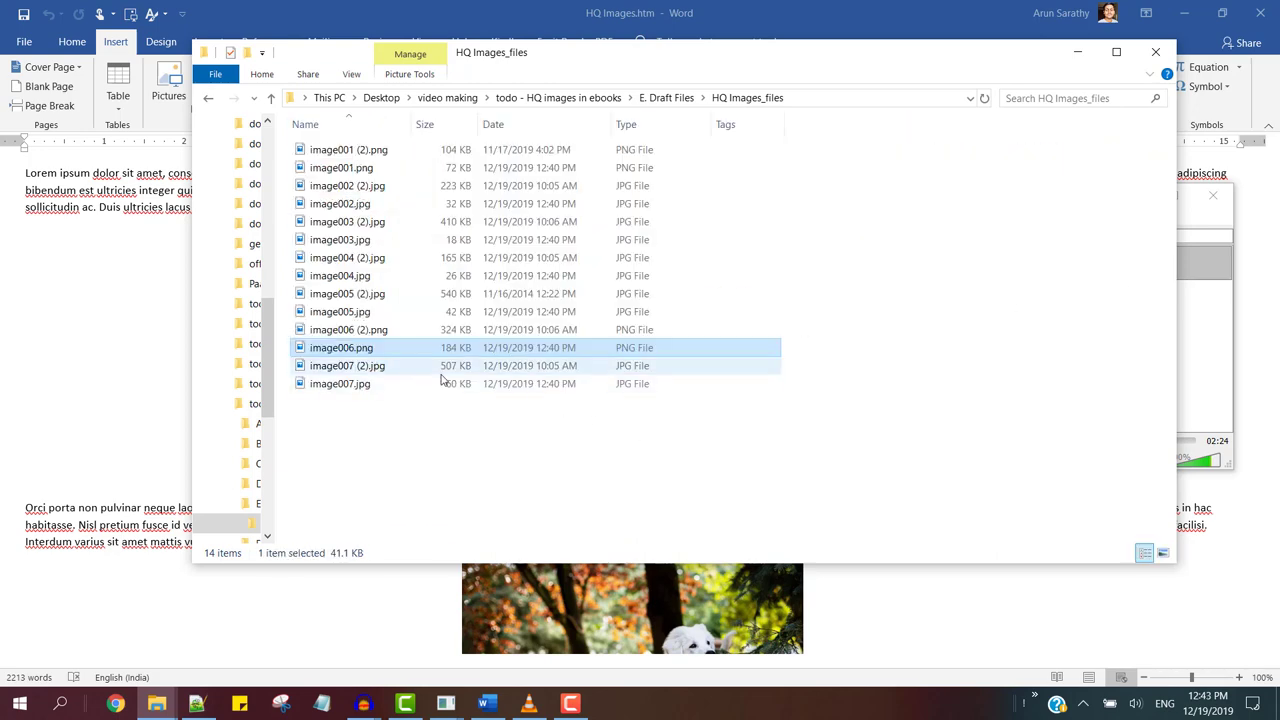
{"action": "left_click", "coordinate": [340, 384]}
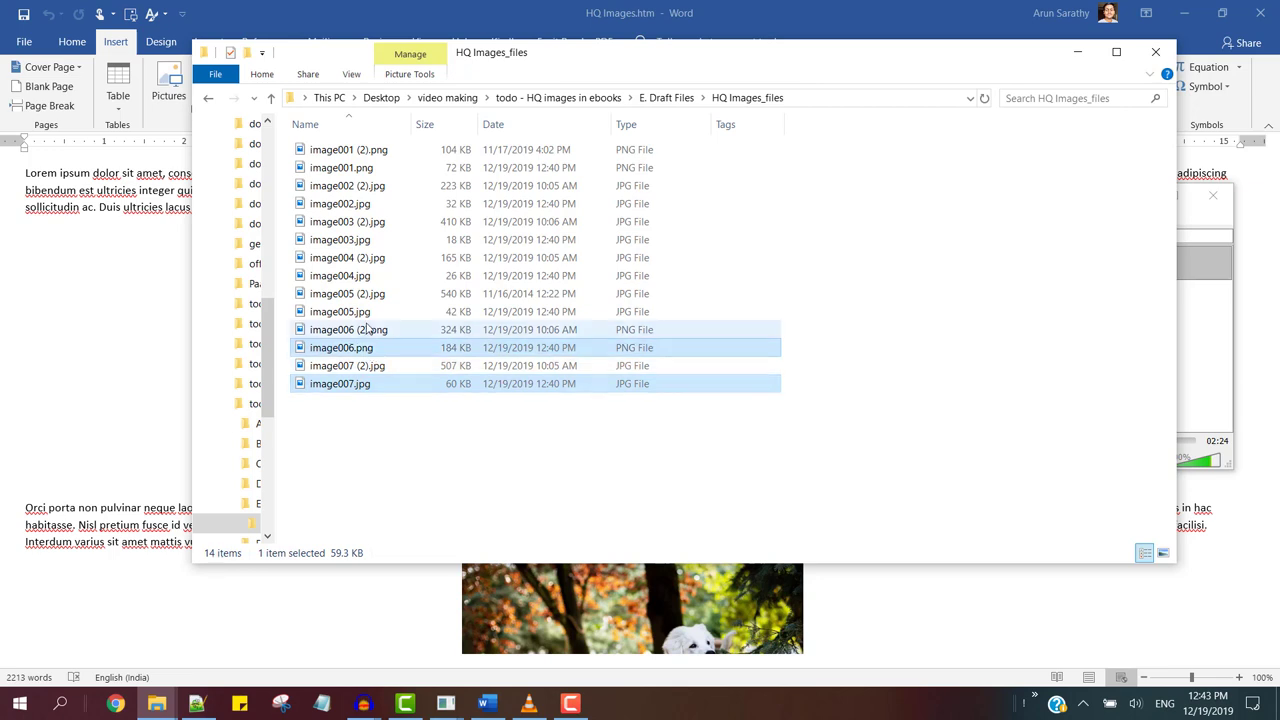
{"action": "left_click", "coordinate": [340, 204]}
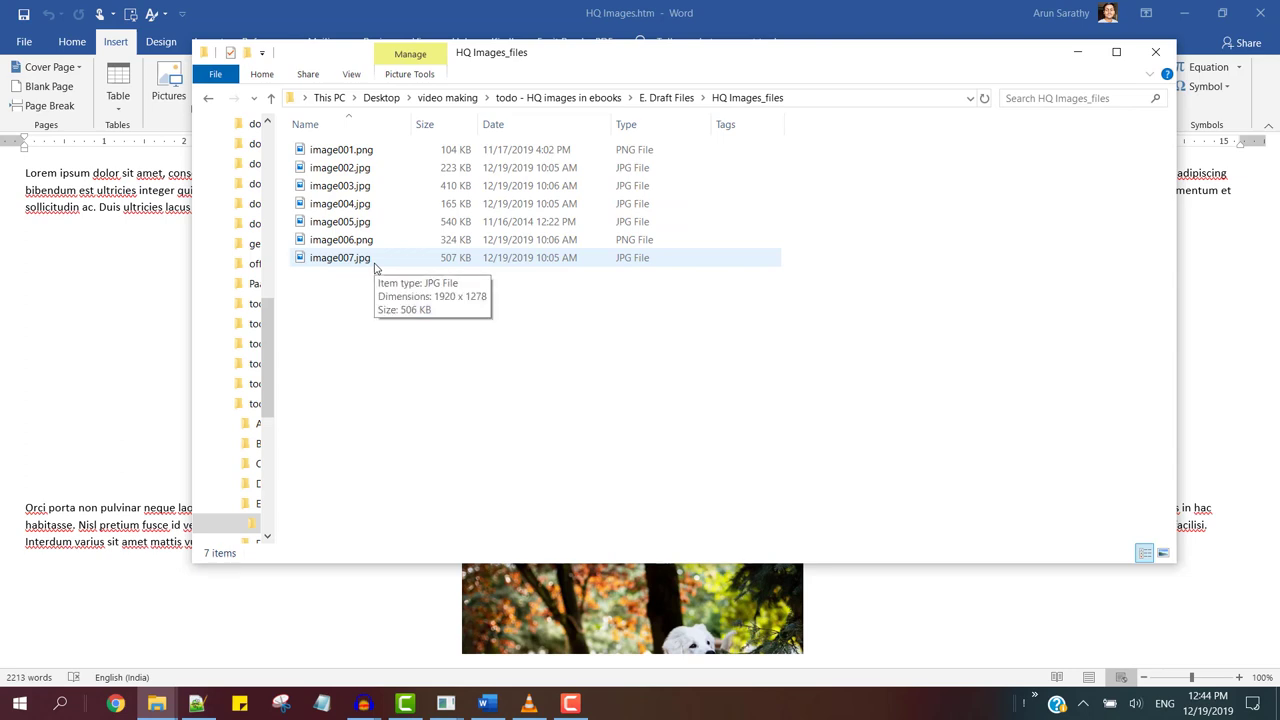
Open HQ Images.htm from E. Draft Files in Chrome and scroll past the sloth and dog images
{"action": "left_click", "coordinate": [666, 96]}
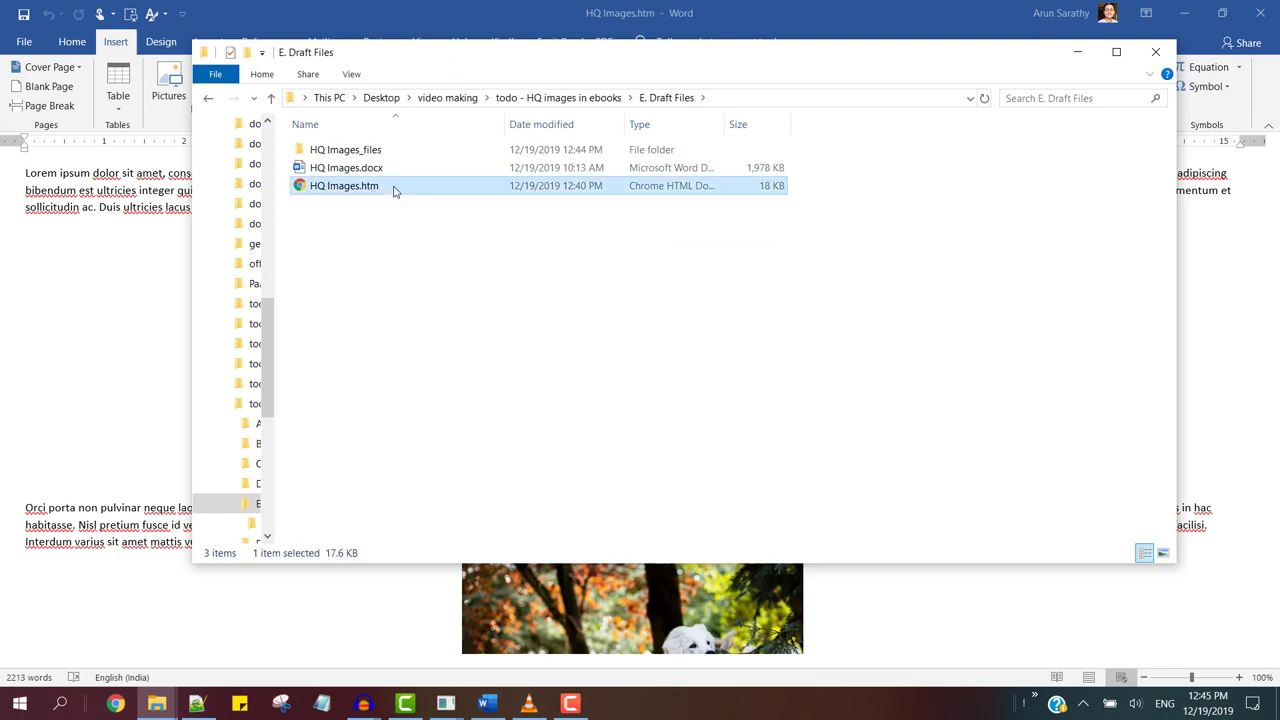
{"action": "double_click", "coordinate": [344, 184]}
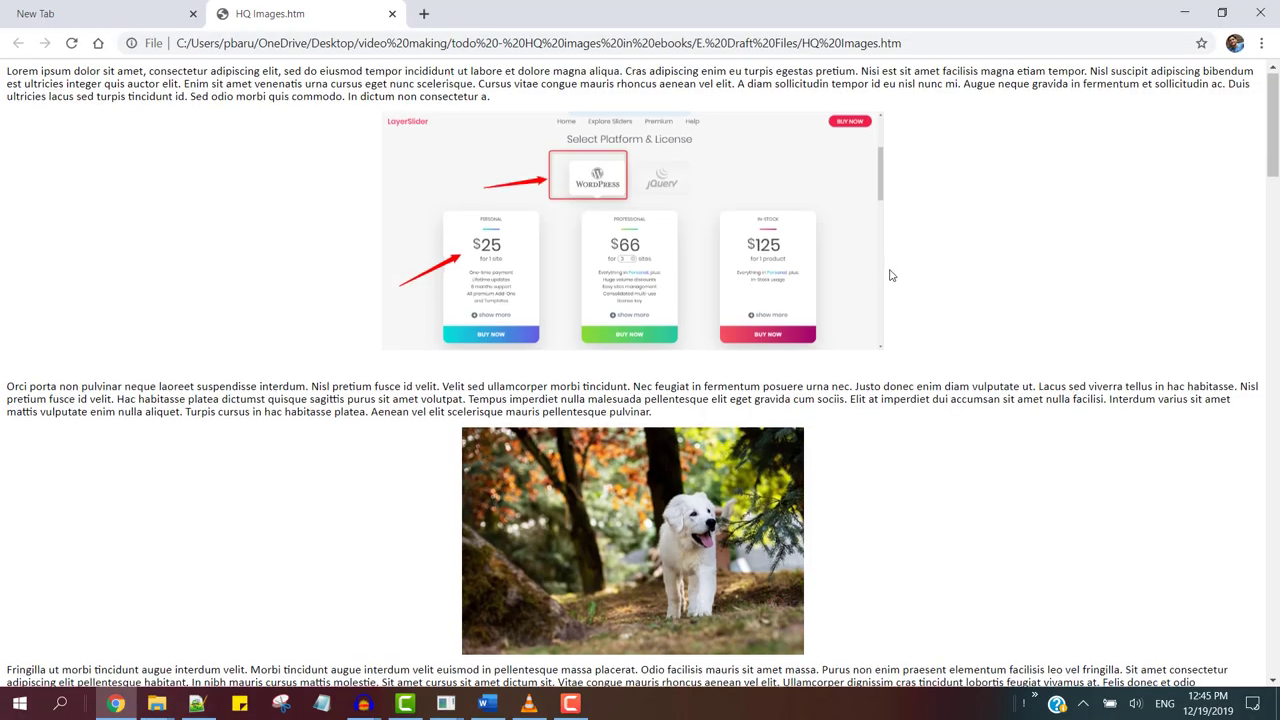
{"action": "scroll", "scroll_direction": "down", "scroll_amount": 3}
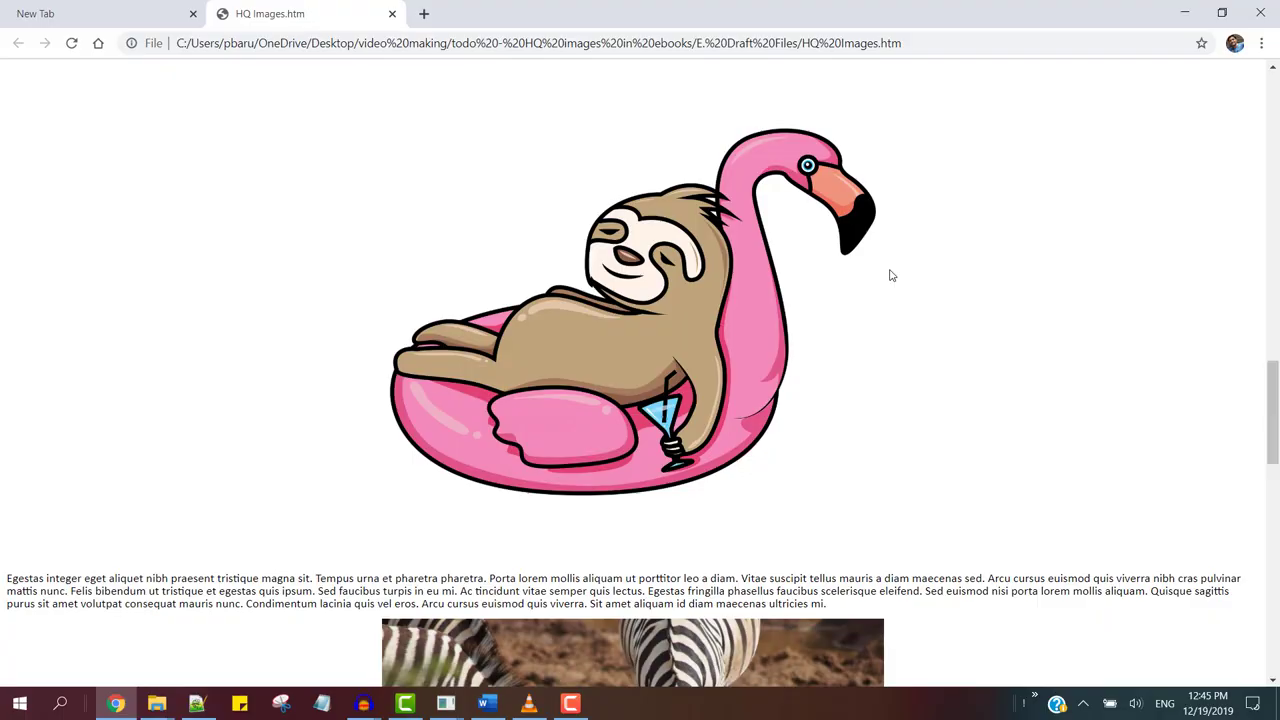
{"action": "scroll", "scroll_direction": "down", "scroll_amount": 3}
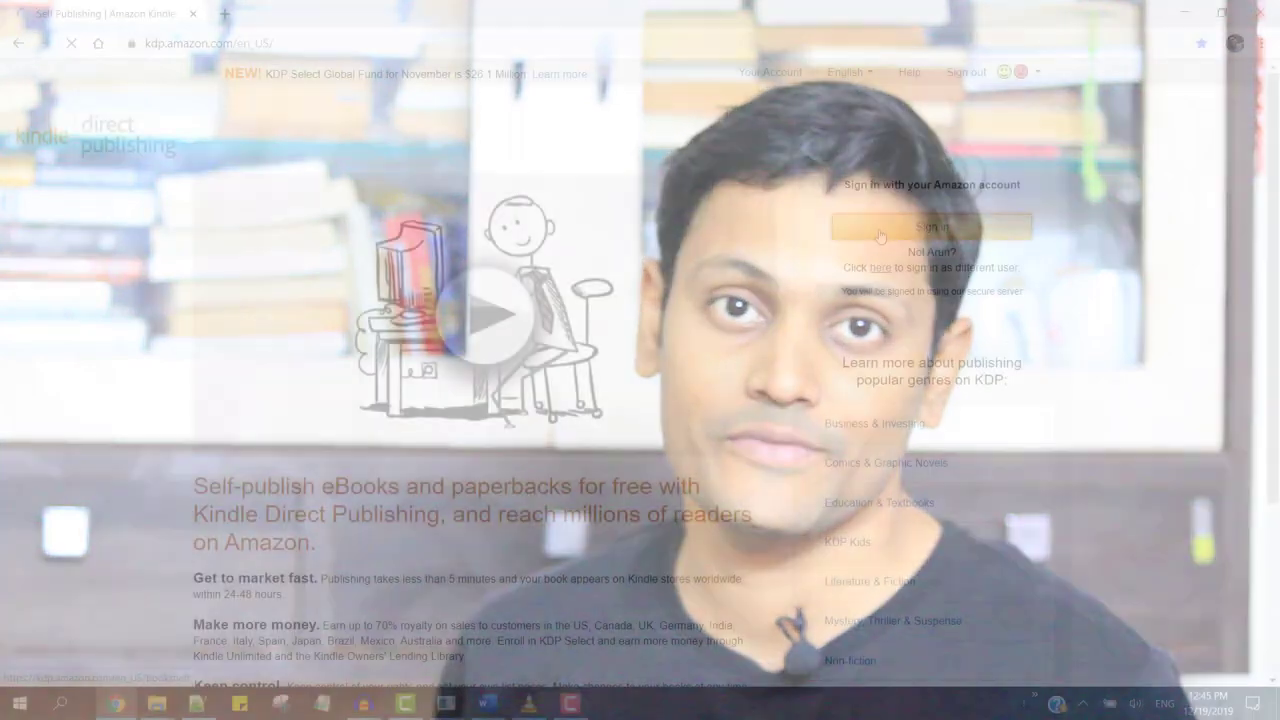
From the KDP Bookshelf, start Edit eBook Content for Life as a Project and review the result
{"action": "left_click", "coordinate": [932, 226]}
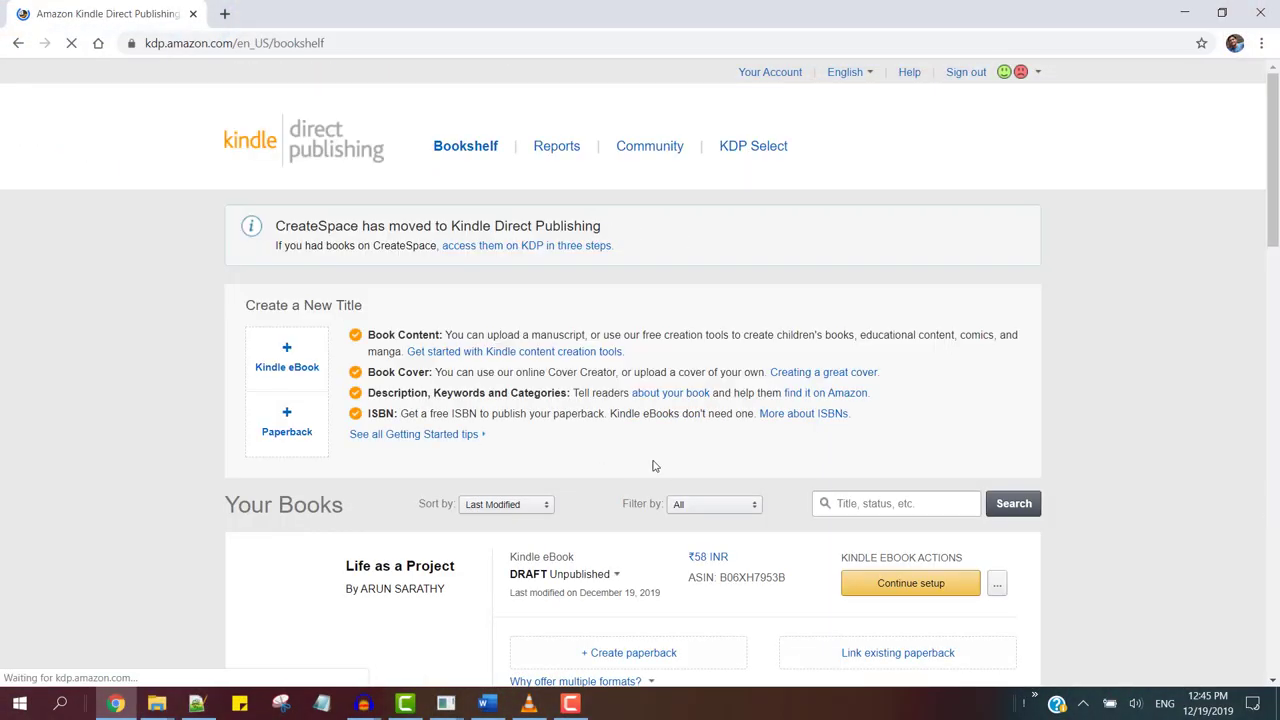
{"action": "left_click", "coordinate": [996, 584]}
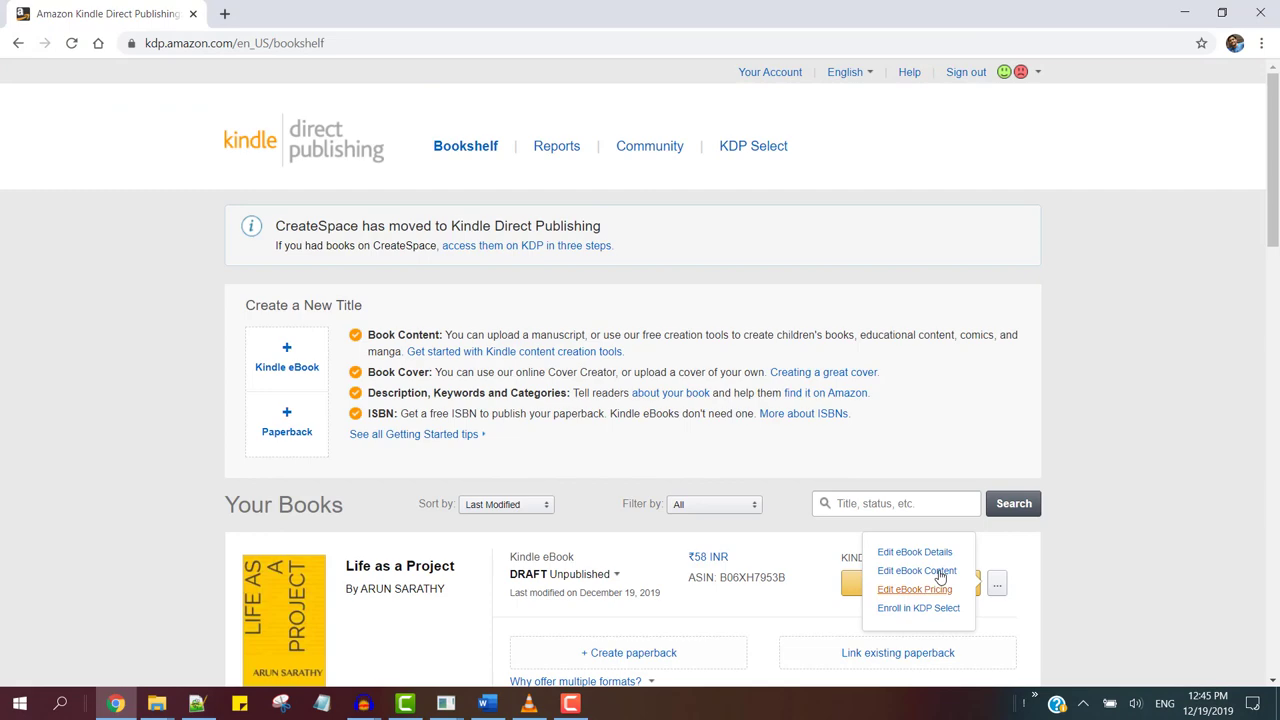
{"action": "left_click", "coordinate": [916, 570]}
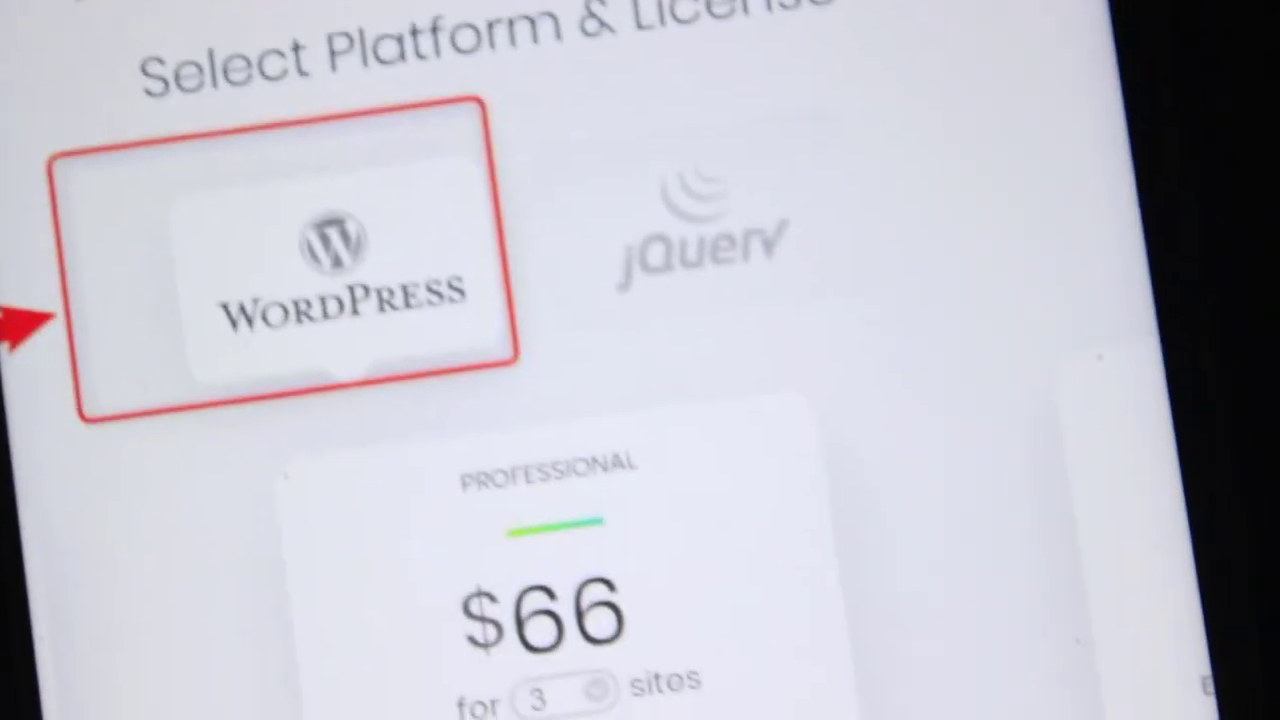
{"action": "scroll", "scroll_direction": "down", "scroll_amount": 3}
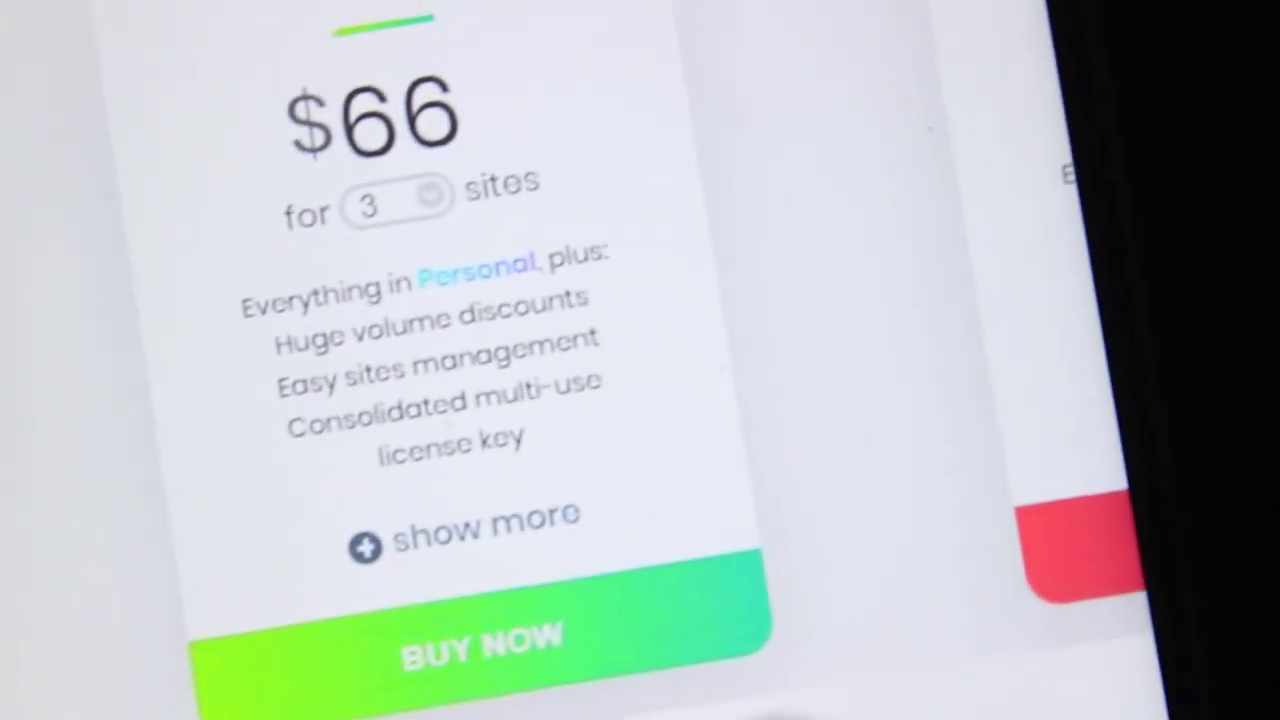